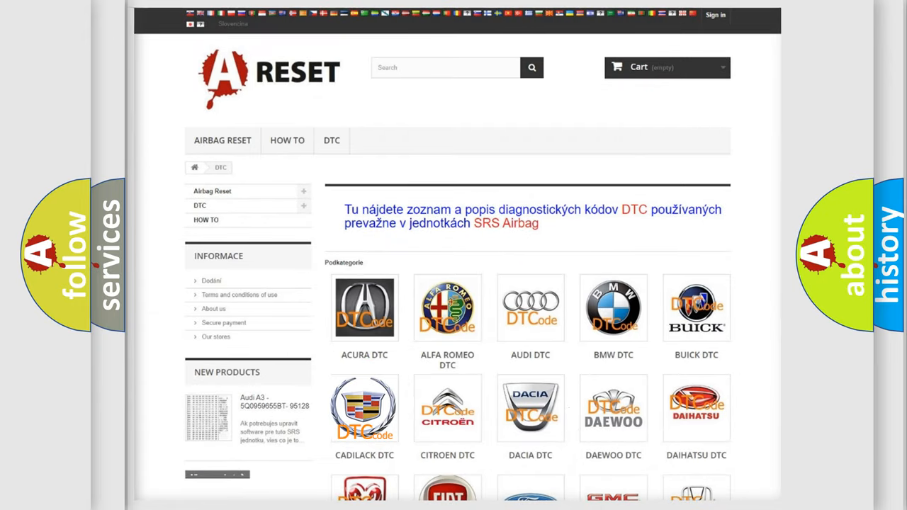
Open the Cadillac DTC category and scroll through its B-series airbag code grid
left_click(364, 408)
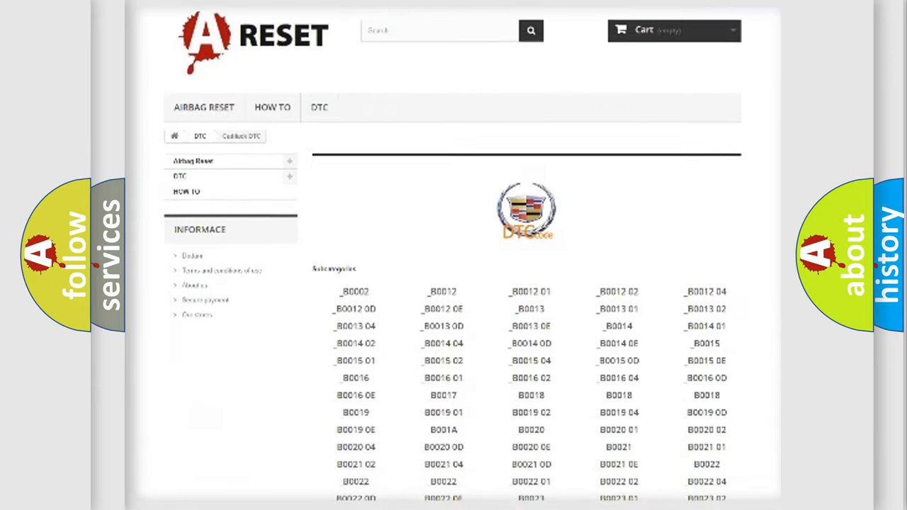
scroll("down", 3)
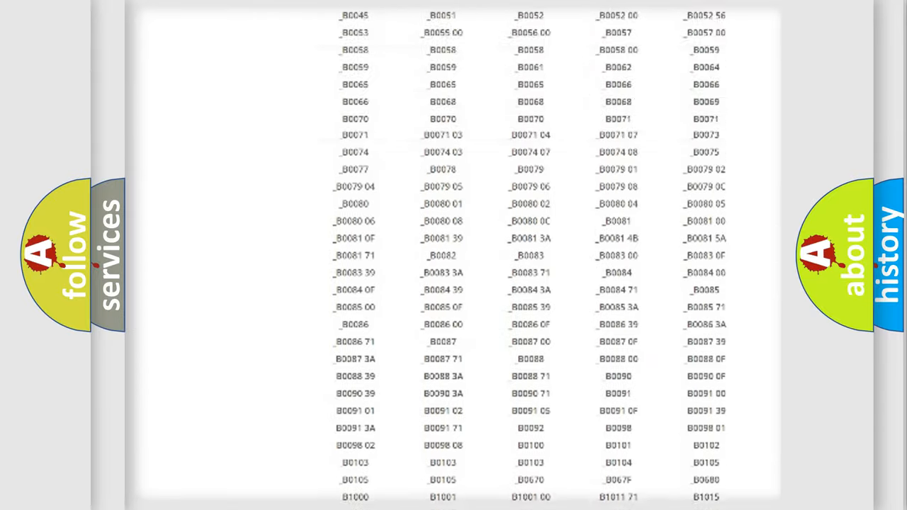